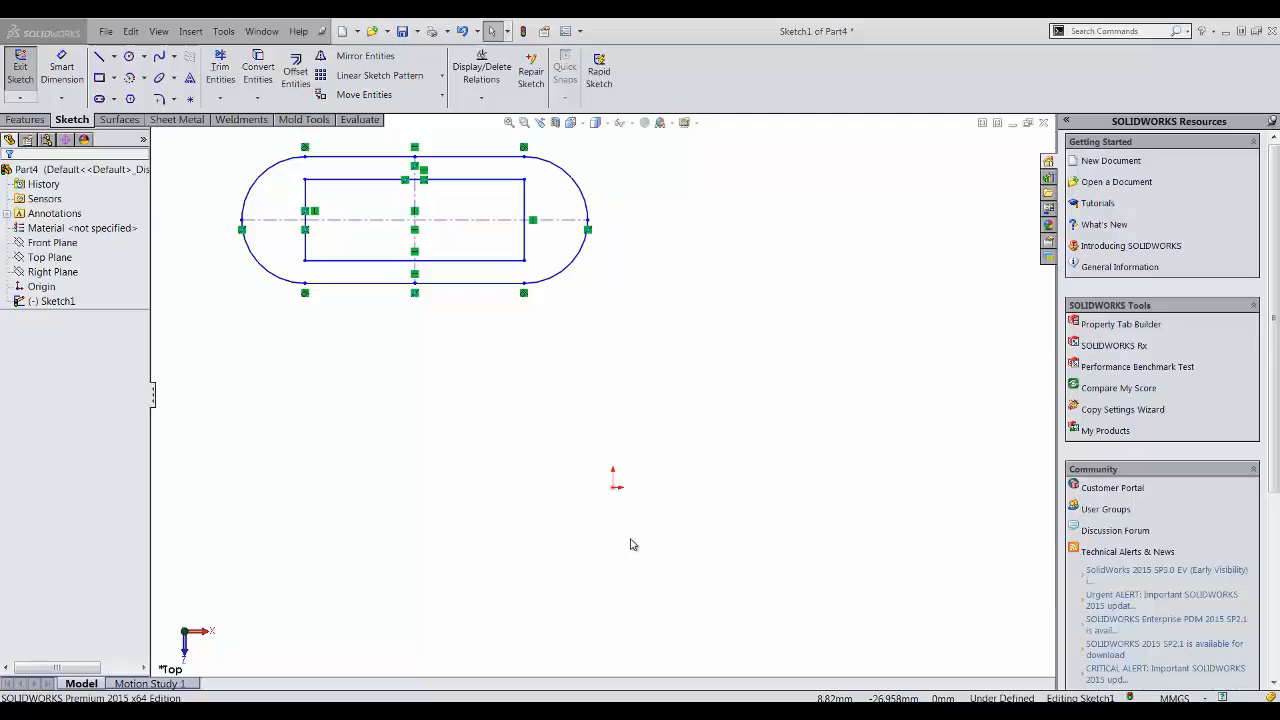
{"action": "mouse_move", "coordinate": [375, 100]}
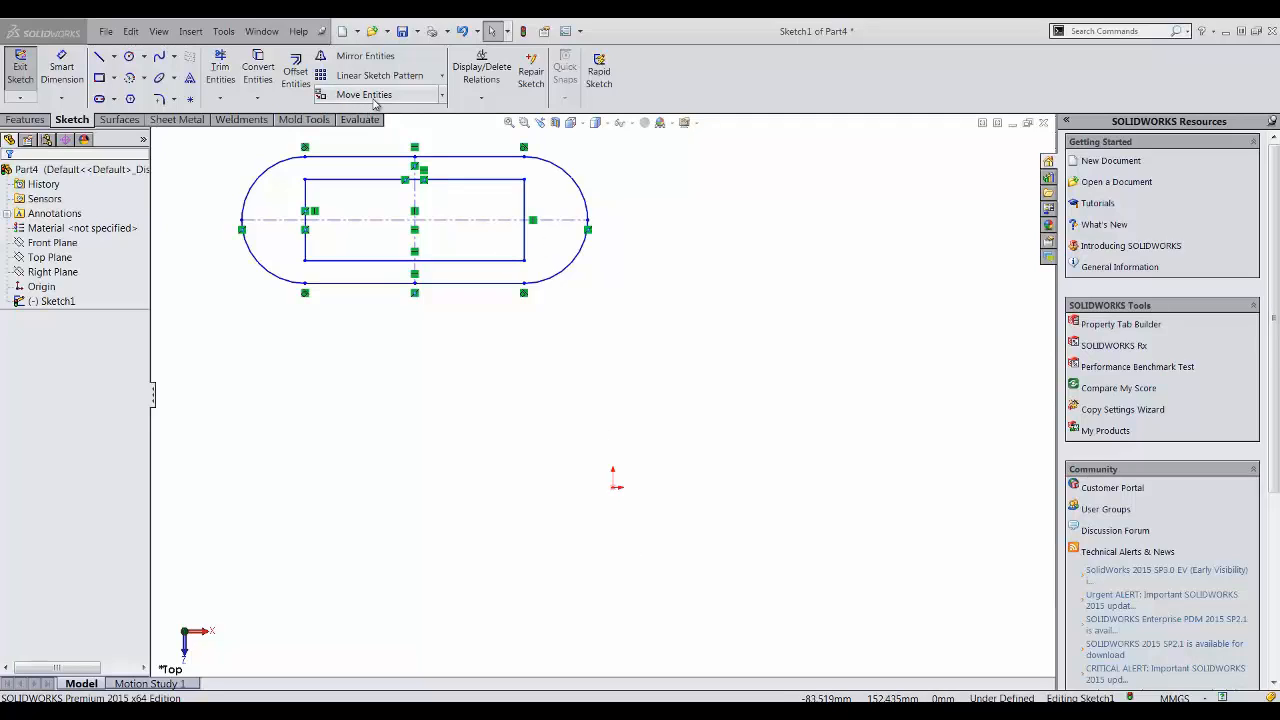
Start Move Entities from the Sketch tab, with no entities selected yet
{"action": "left_click", "coordinate": [363, 94]}
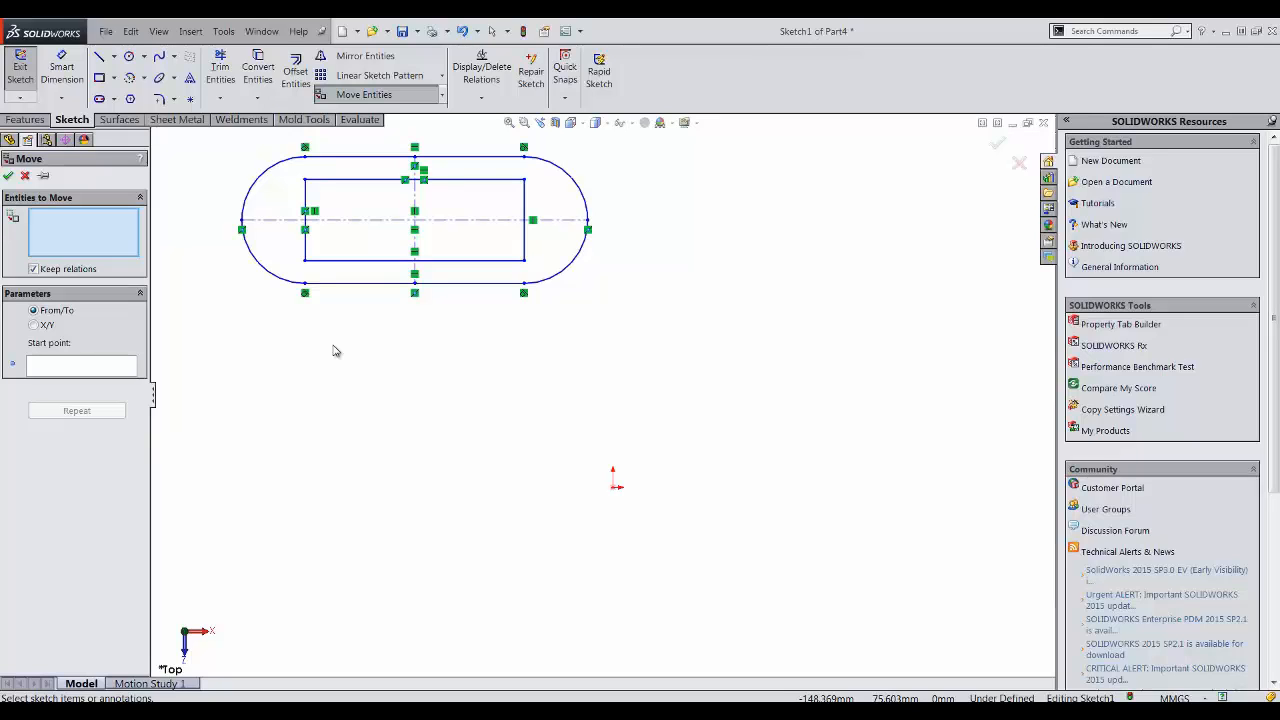
{"action": "mouse_move", "coordinate": [35, 190]}
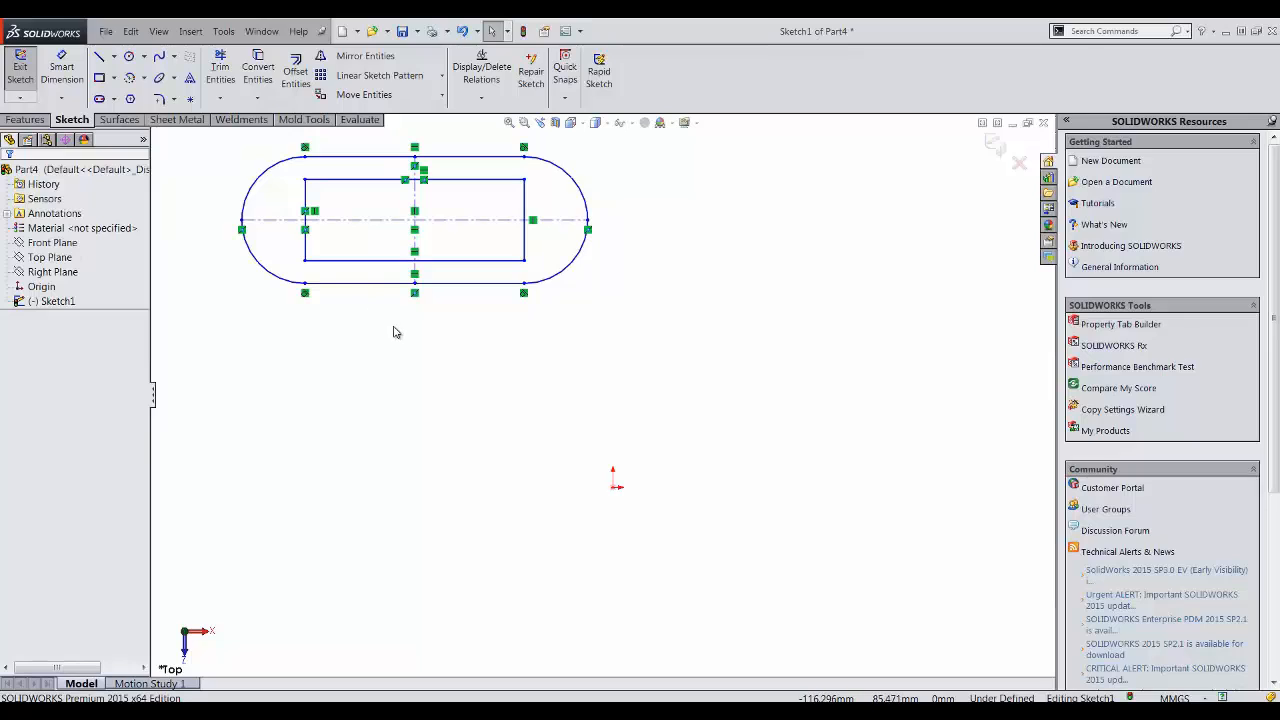
{"action": "mouse_move", "coordinate": [405, 518]}
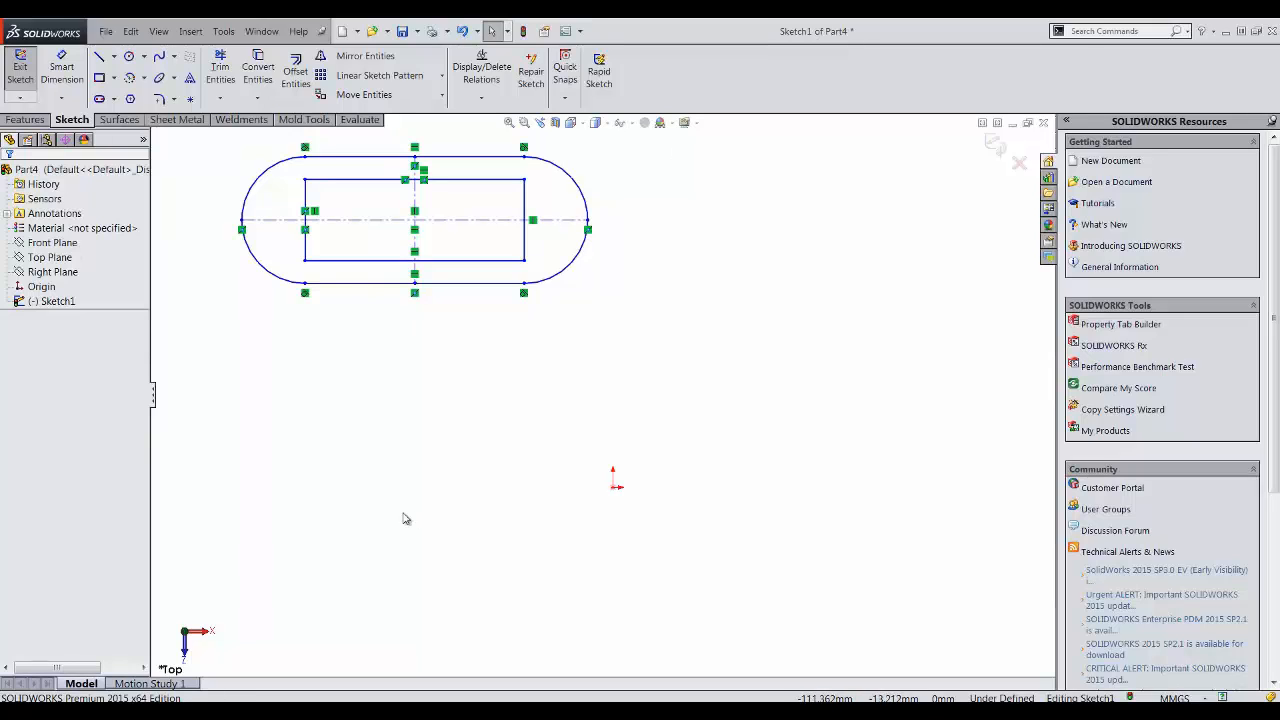
{"action": "mouse_move", "coordinate": [534, 411]}
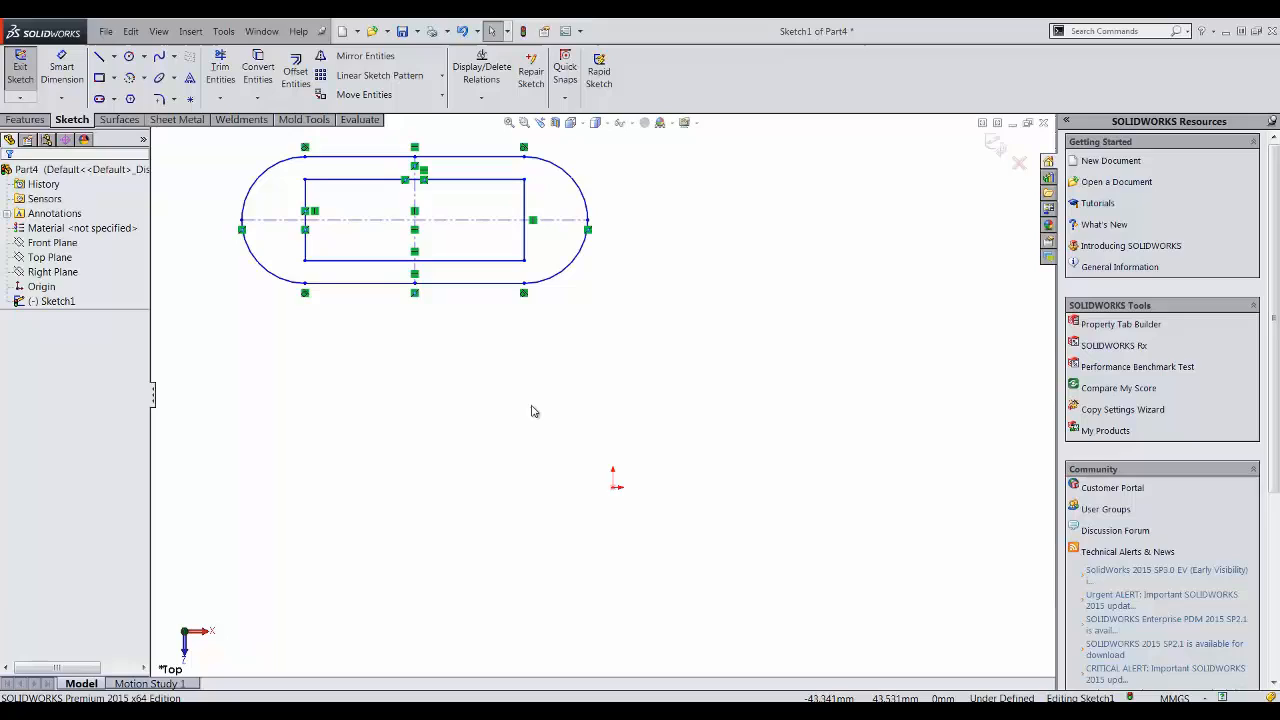
{"action": "mouse_move", "coordinate": [638, 362]}
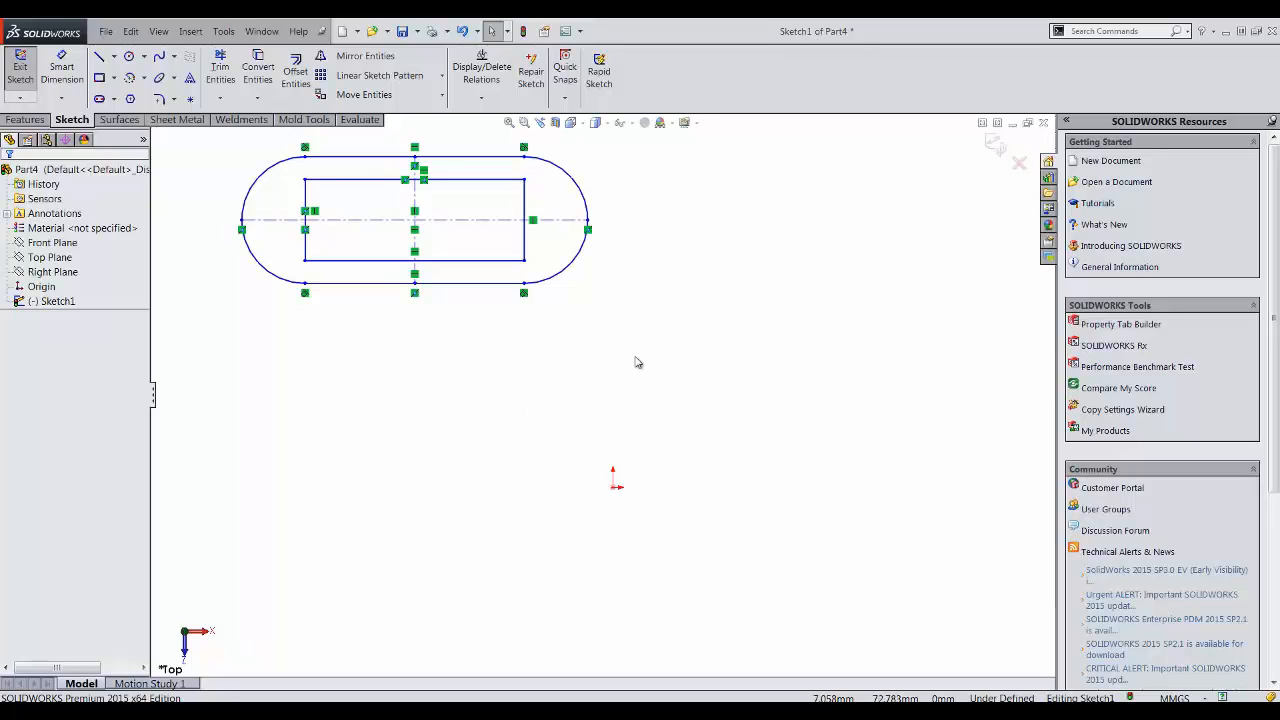
{"action": "mouse_move", "coordinate": [616, 351]}
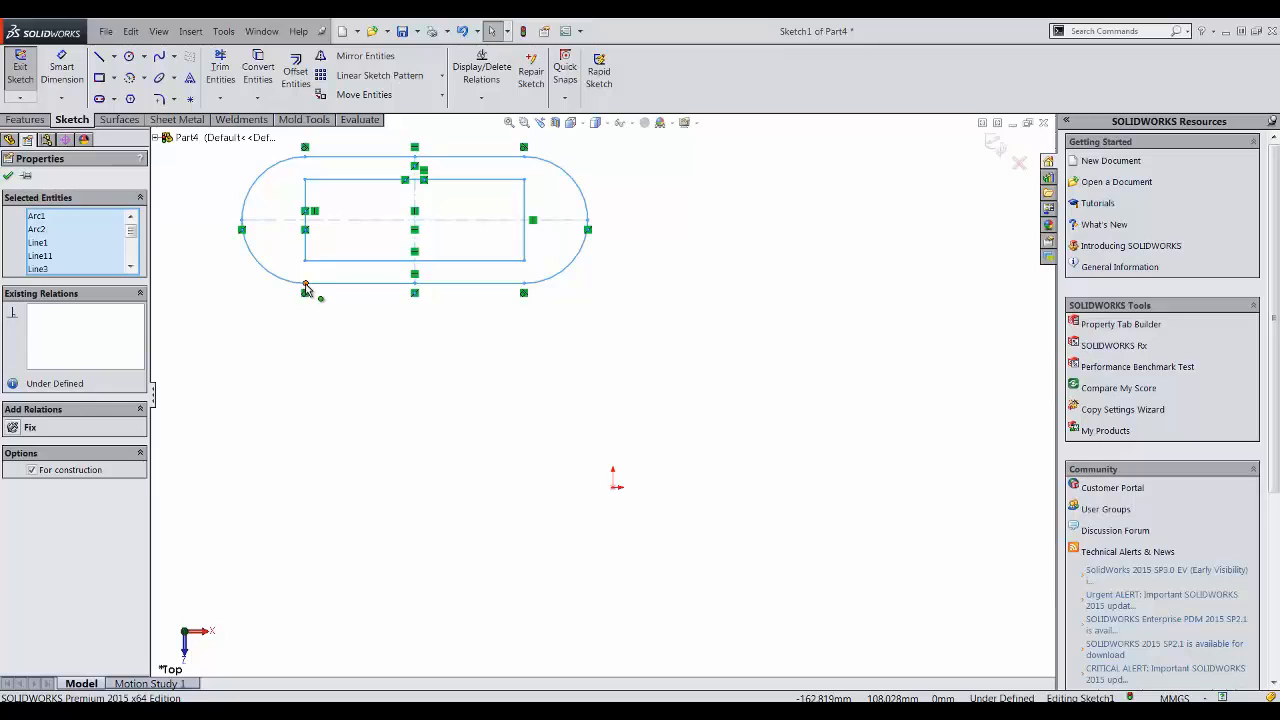
Ctrl-drag the slot, inner rectangle and centerlines from the lower-left corner to copy them lower right
{"action": "left_click", "coordinate": [306, 287]}
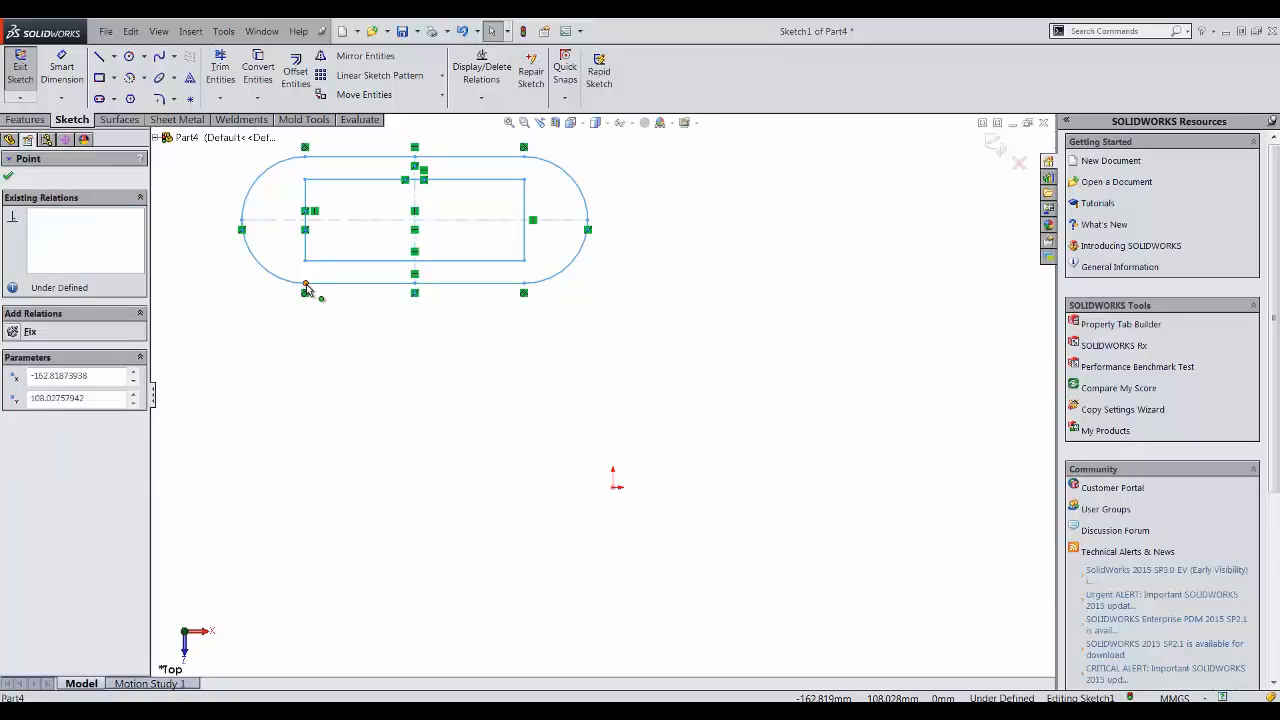
{"action": "left_click_drag", "start_coordinate": [305, 285], "coordinate": [710, 455]}
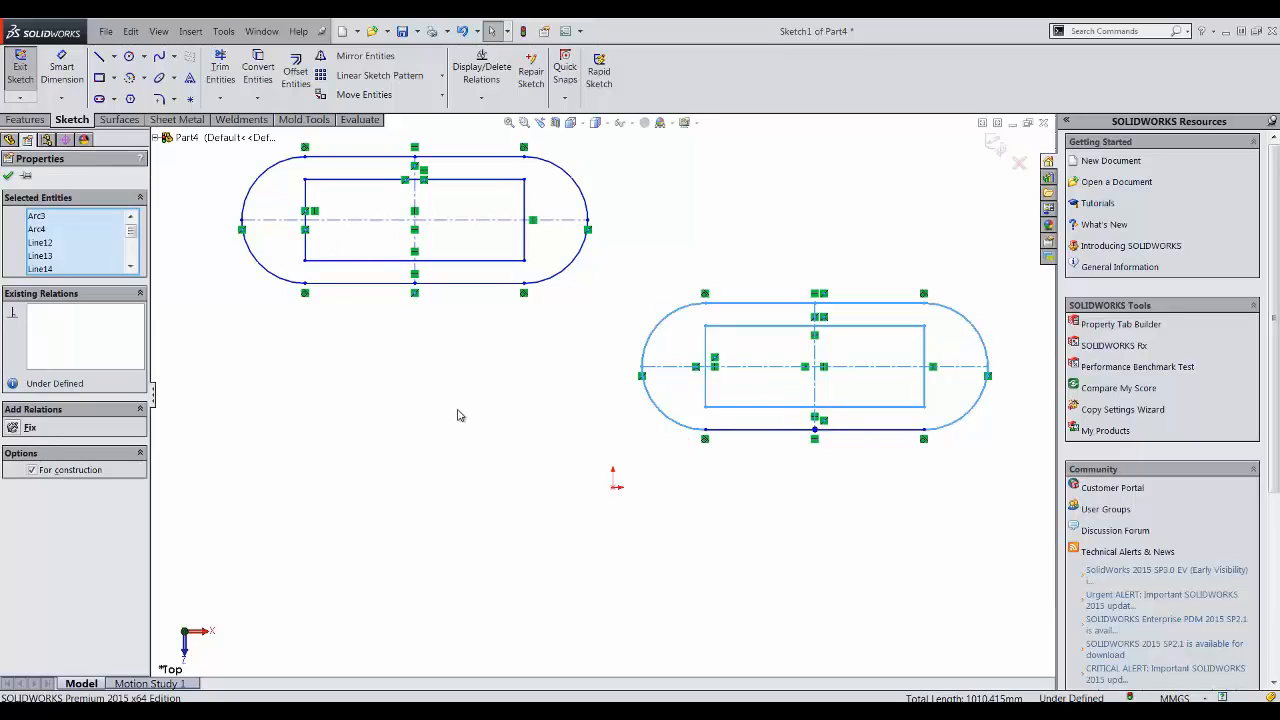
{"action": "mouse_move", "coordinate": [965, 478]}
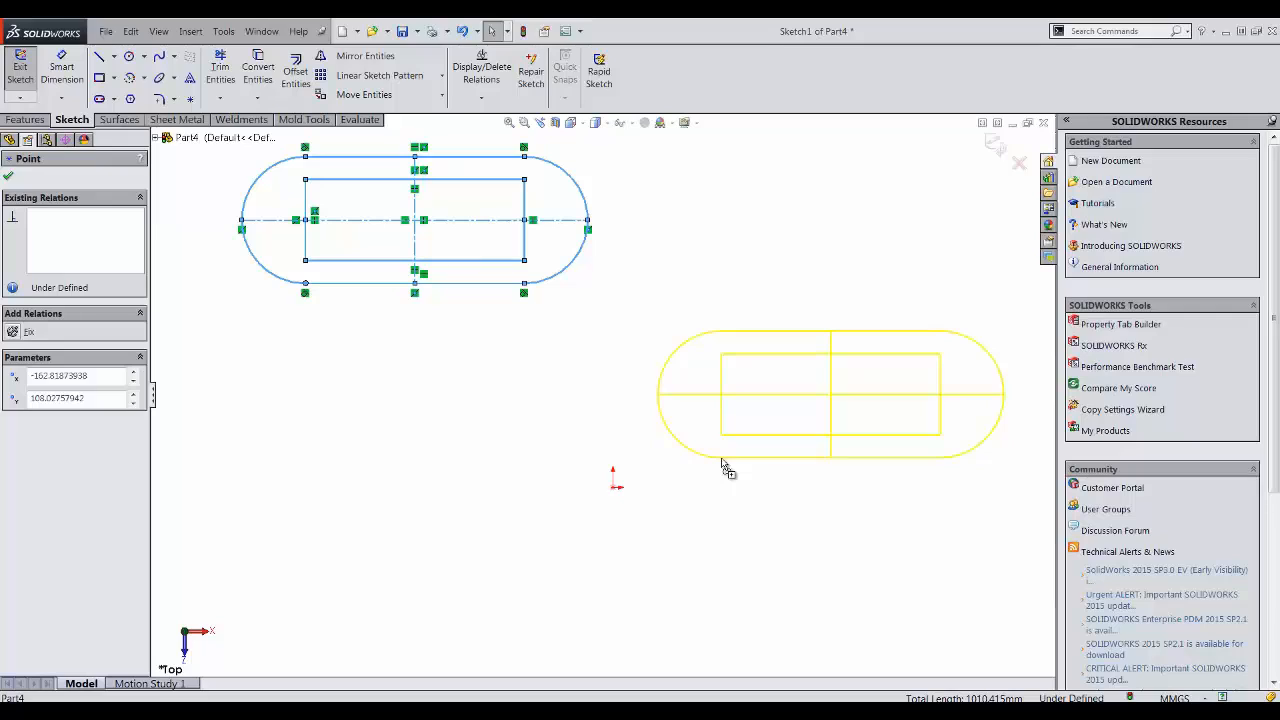
{"action": "mouse_move", "coordinate": [725, 467]}
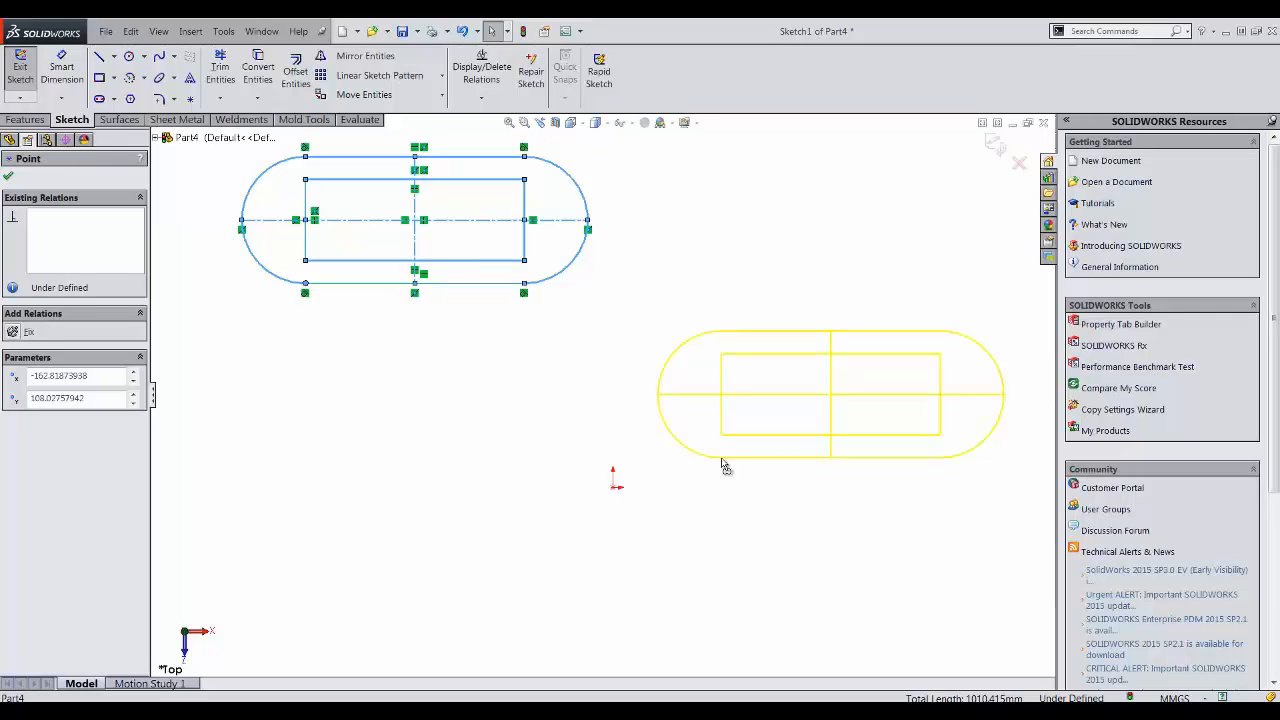